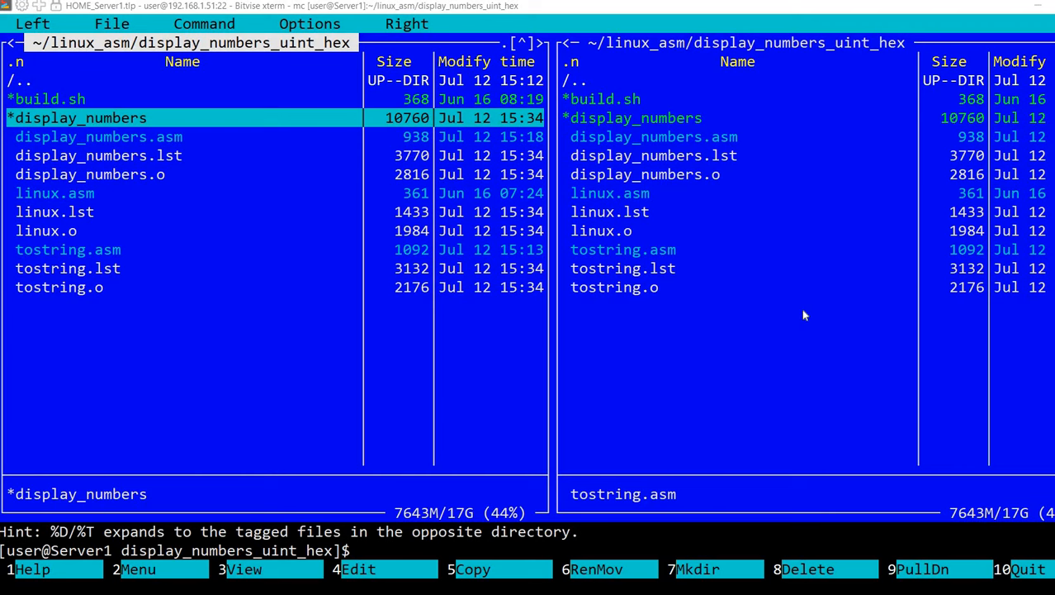
mouse_move(381, 229)
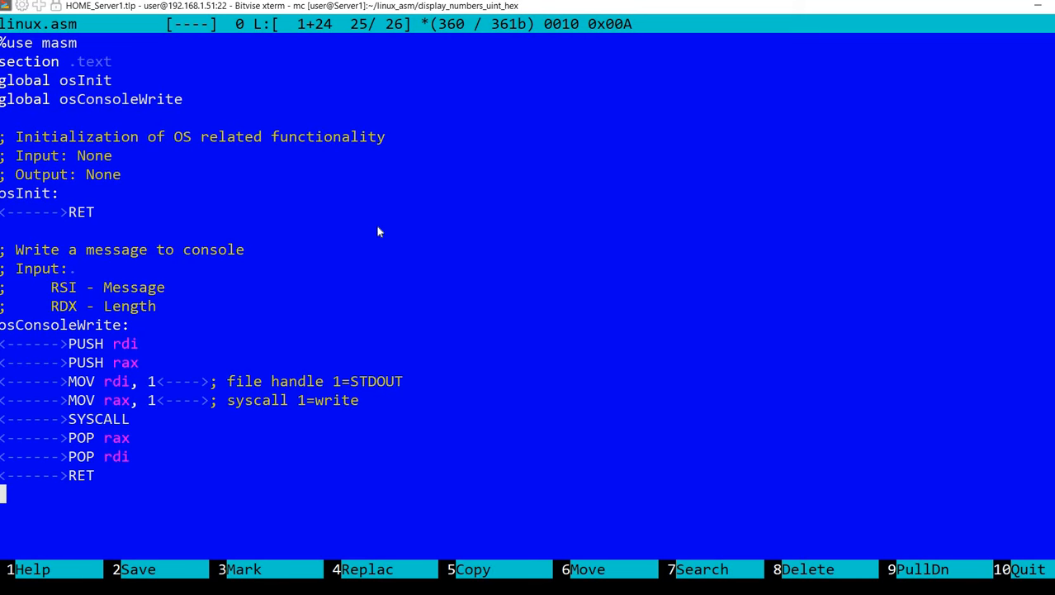
Quit the editor on linux.asm, returning to the display_numbers_uint_hex panels.
key(F10)
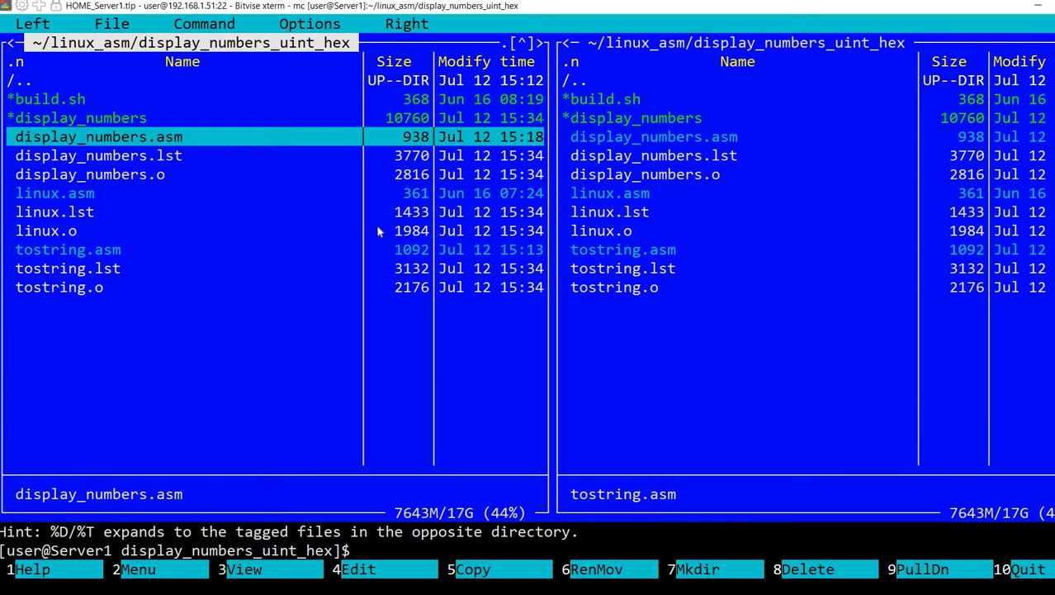
Select display_numbers.asm in the panel and bring it up in the editor.
key(Up)
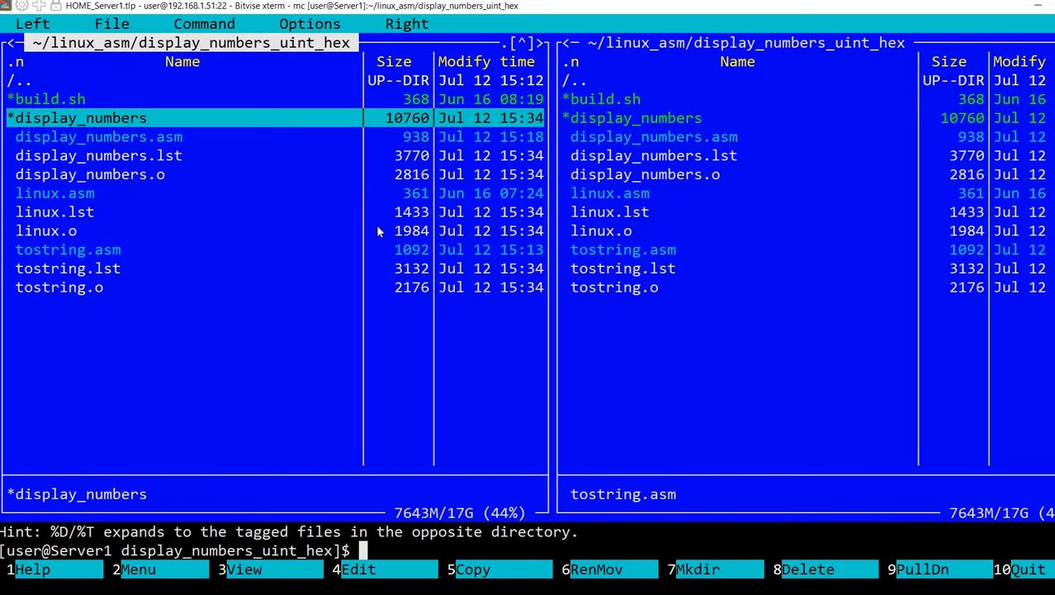
key(ctrl+o)
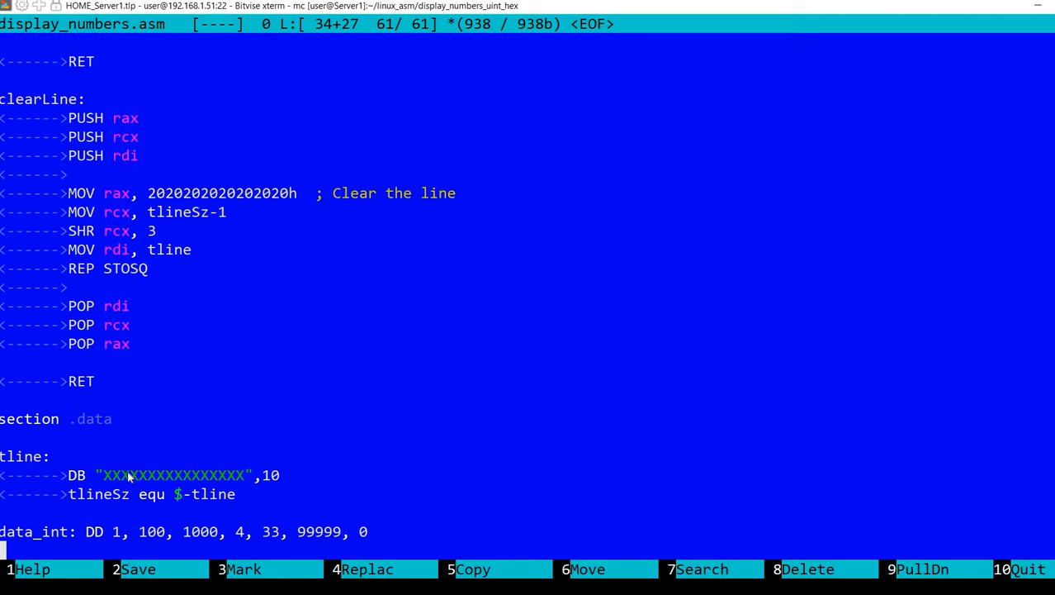
mouse_move(139, 539)
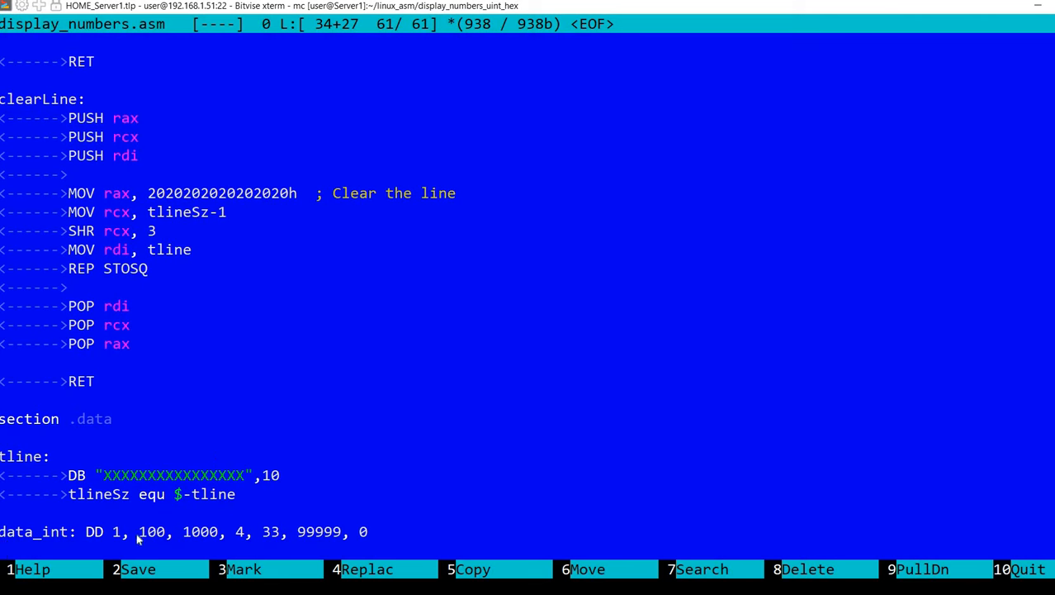
mouse_move(221, 538)
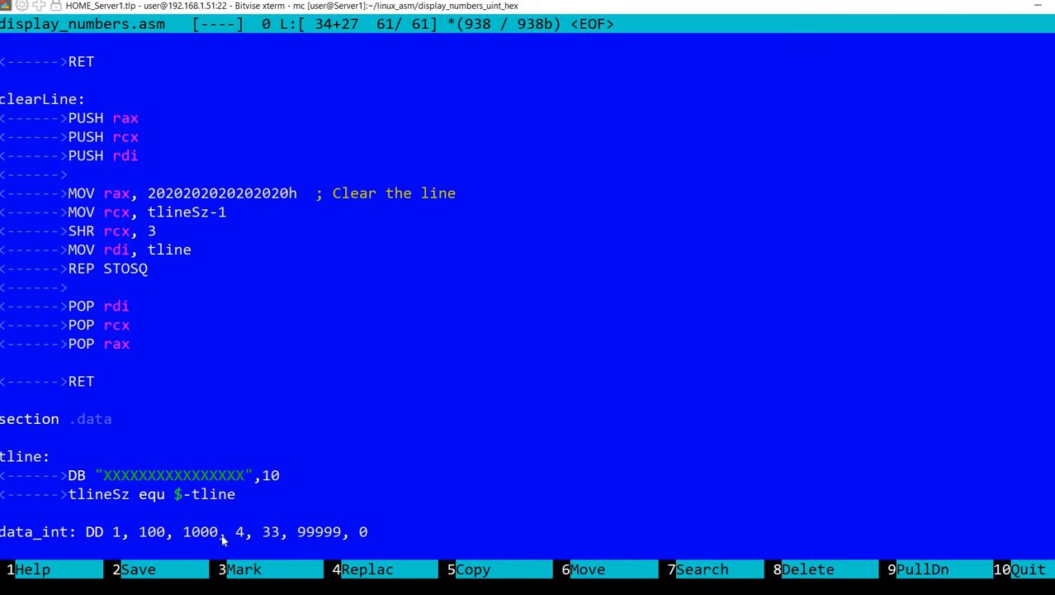
mouse_move(340, 535)
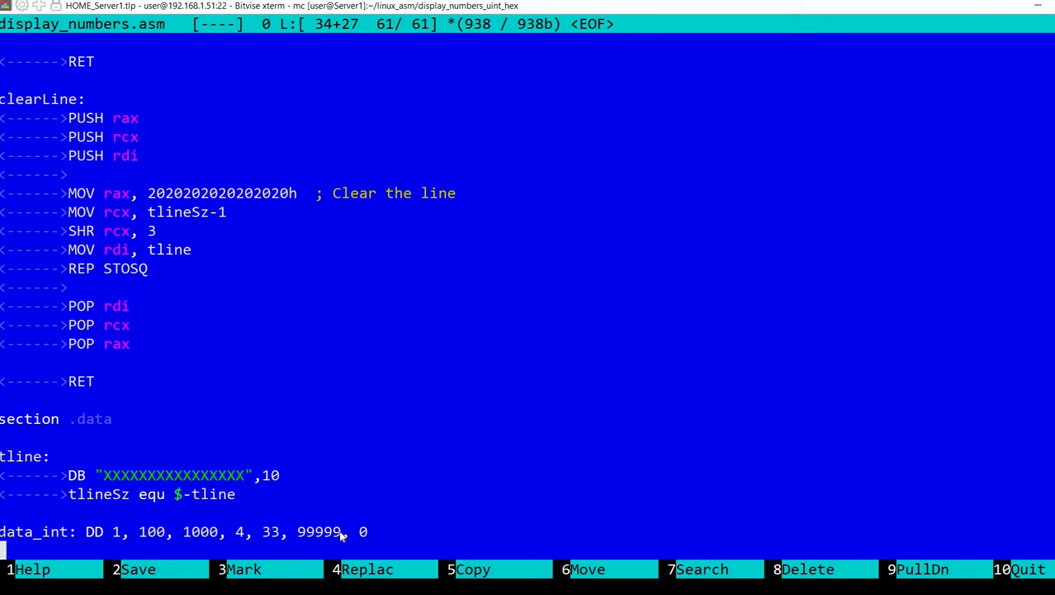
mouse_move(322, 540)
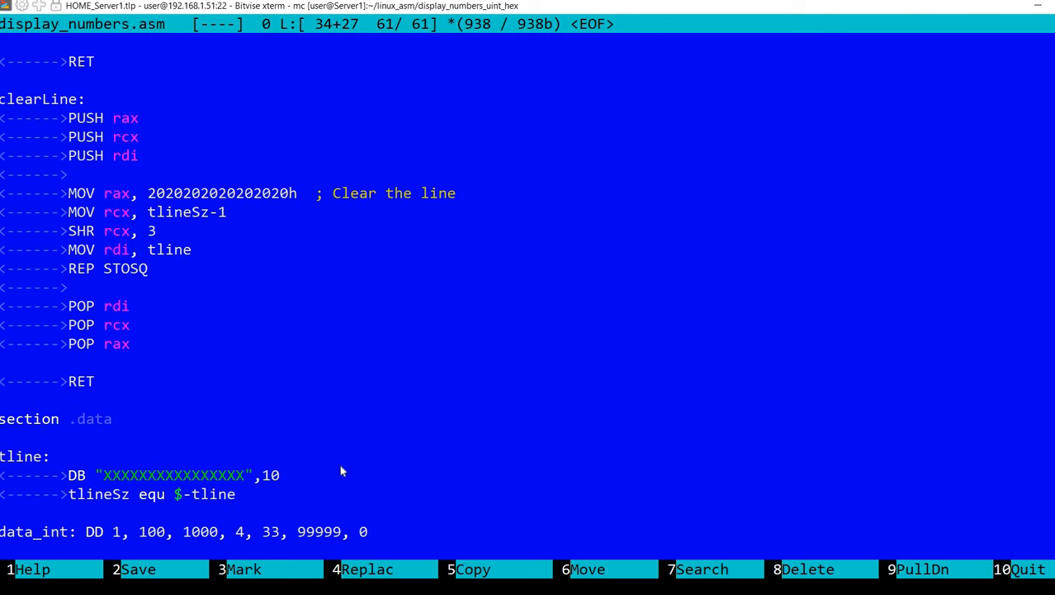
mouse_move(370, 527)
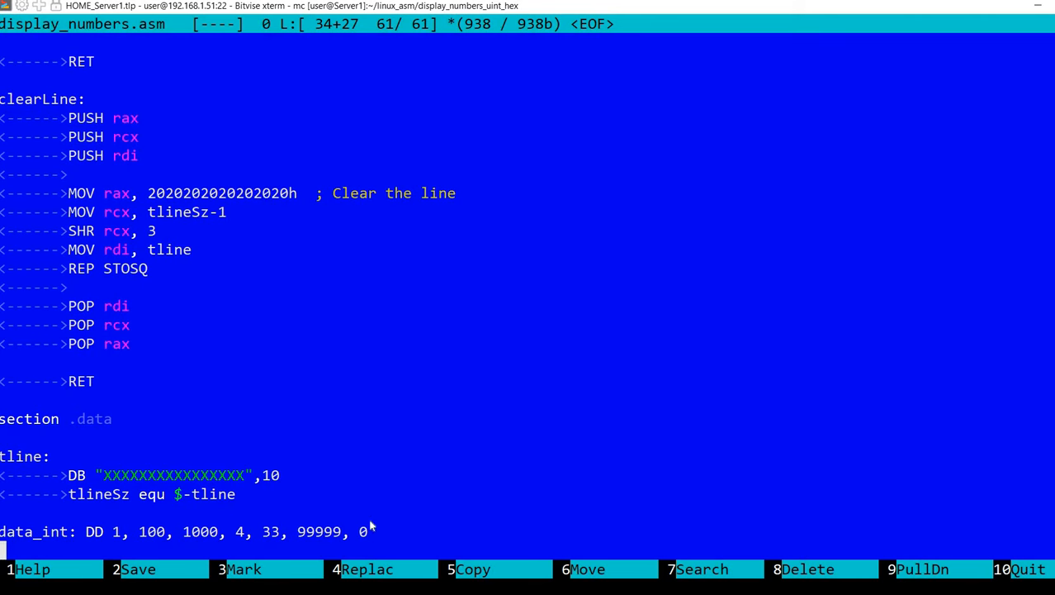
mouse_move(506, 451)
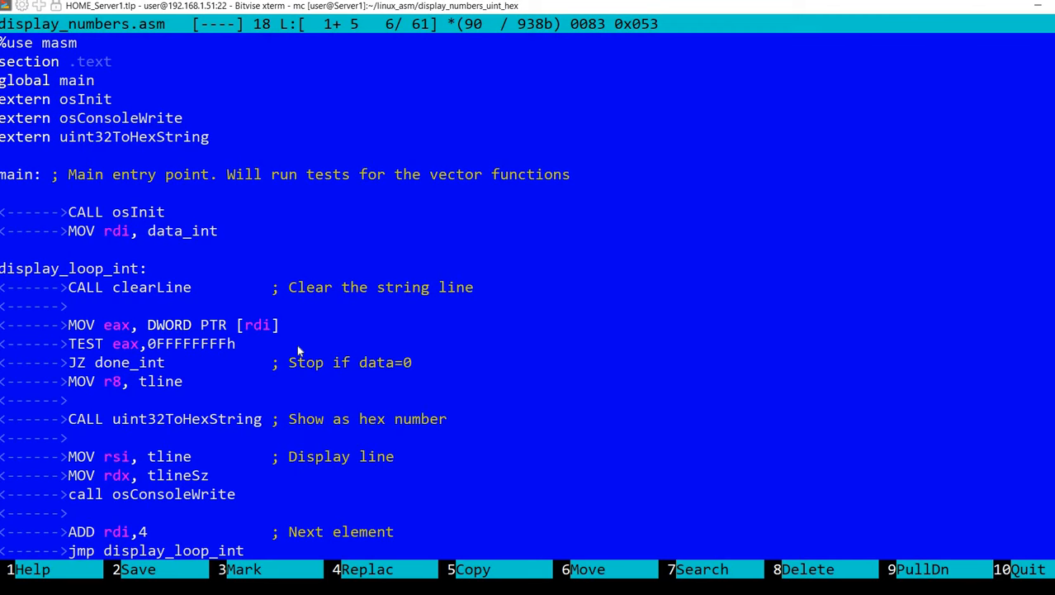
key(Down)
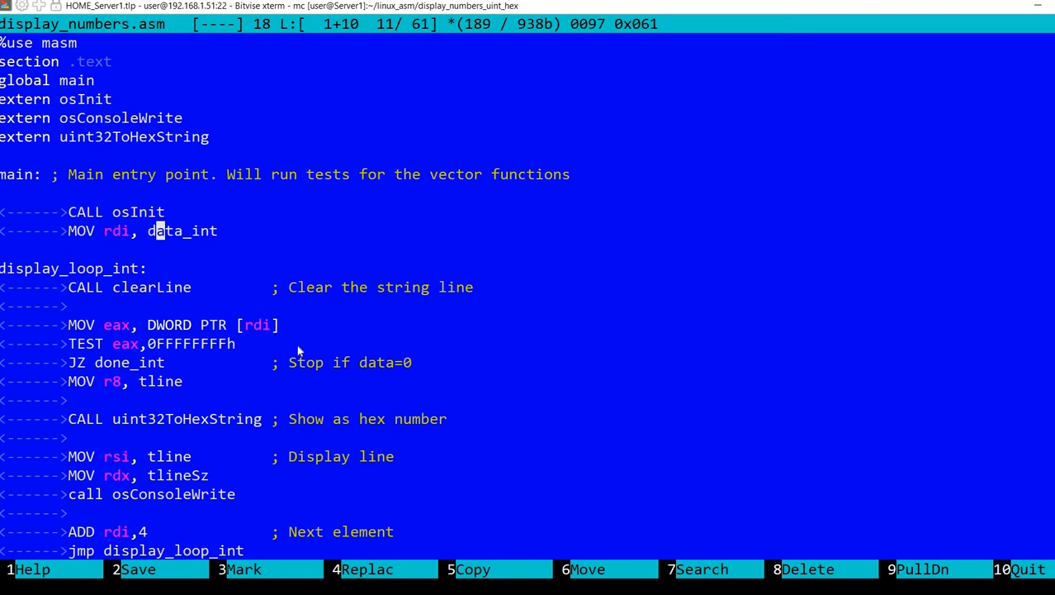
scroll(down, 3)
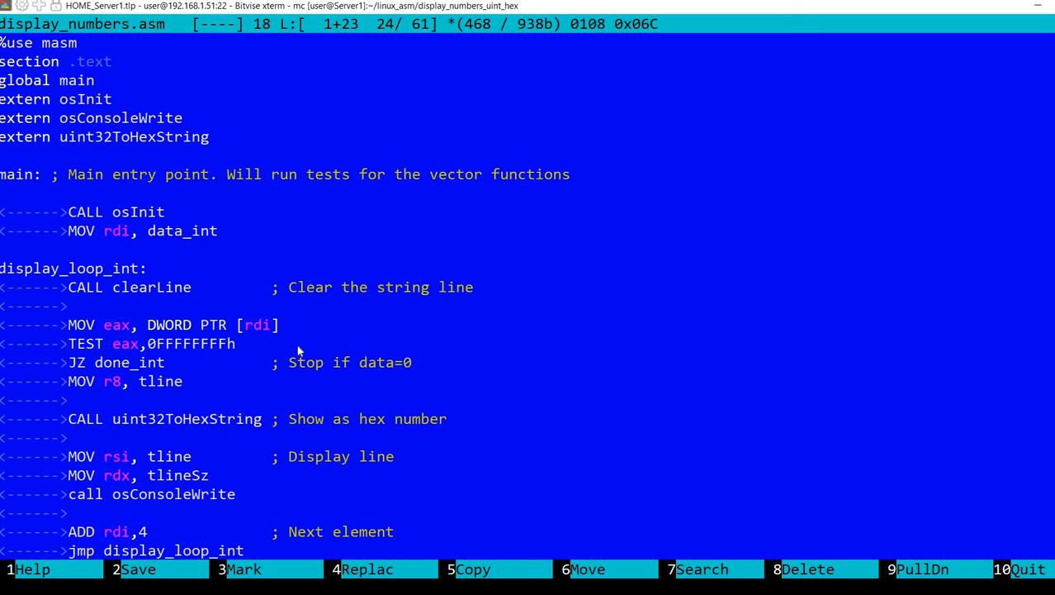
scroll(down, 3)
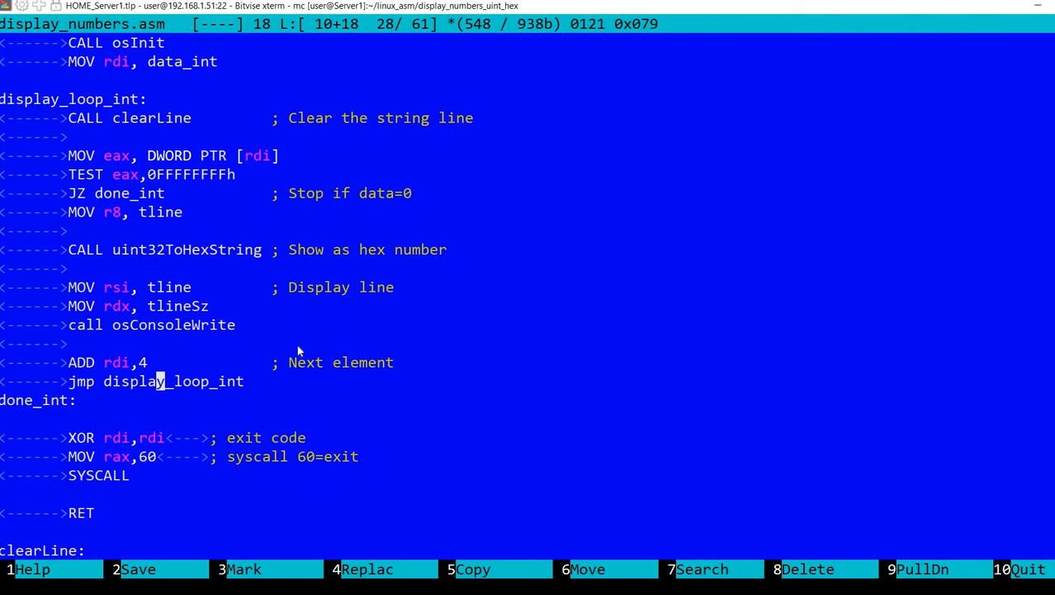
key(Down)
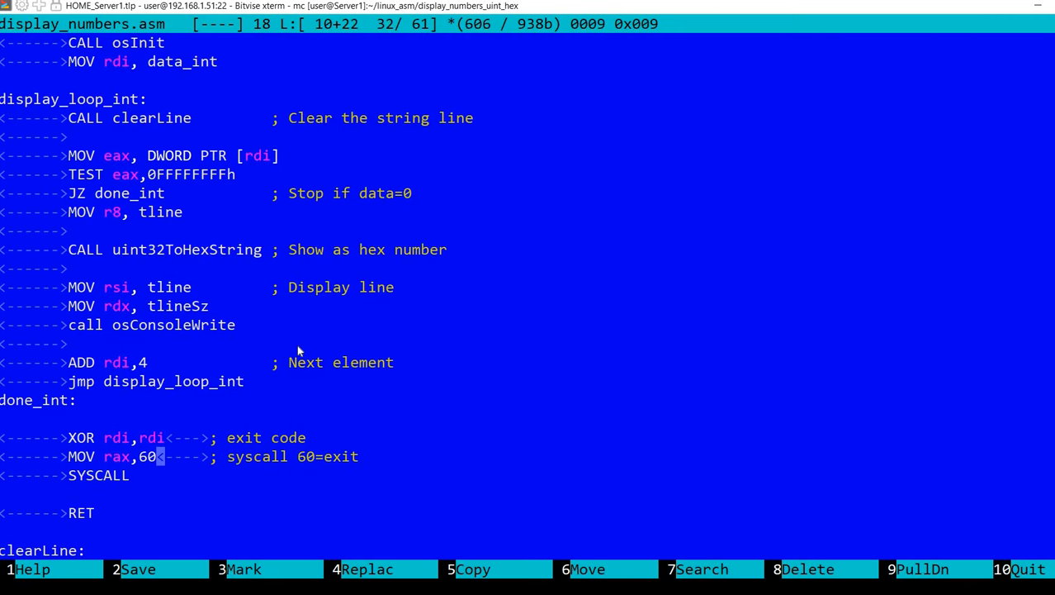
scroll(down, 3)
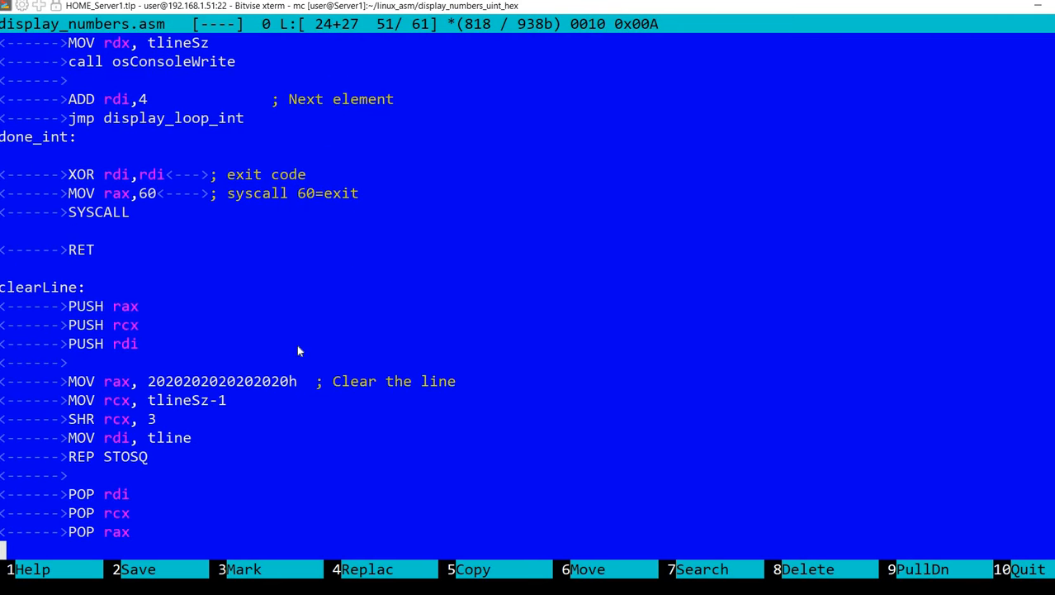
scroll(down, 3)
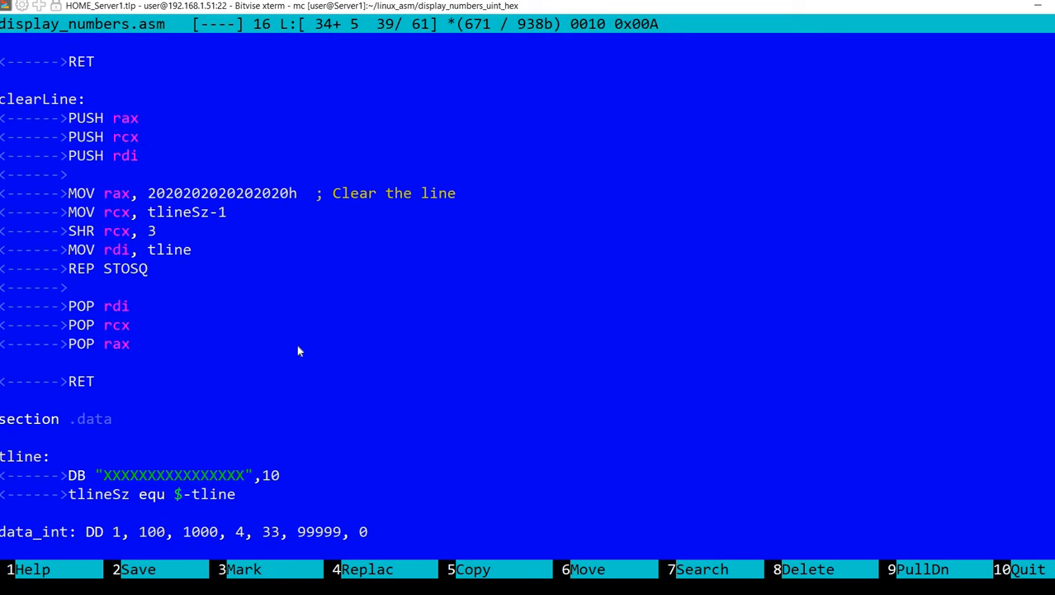
key(Down)
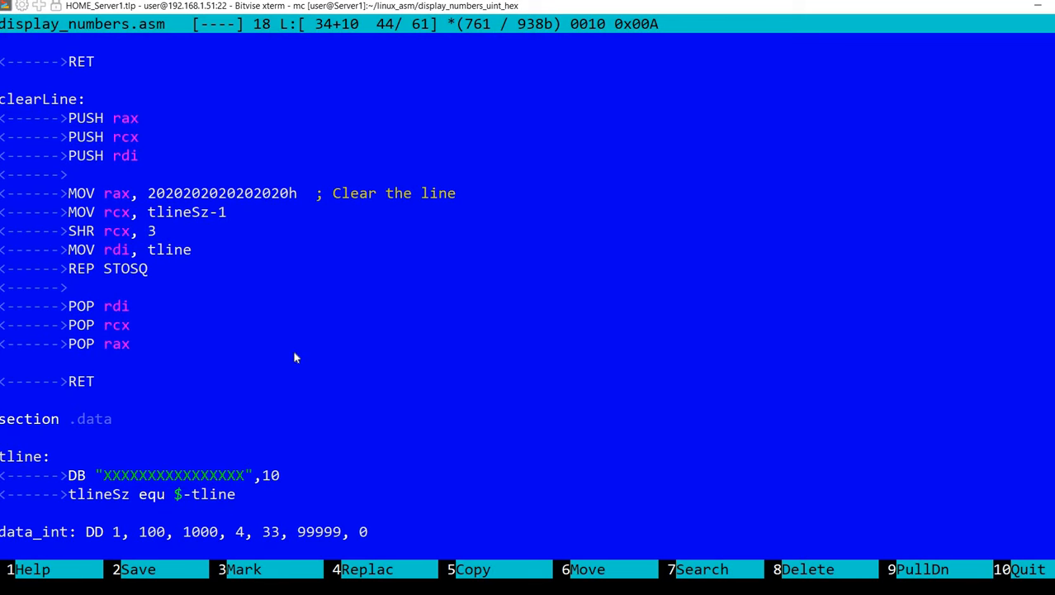
Quit display_numbers.asm and edit tostring.asm, showing uint4ToHexString at the top.
key(F10)
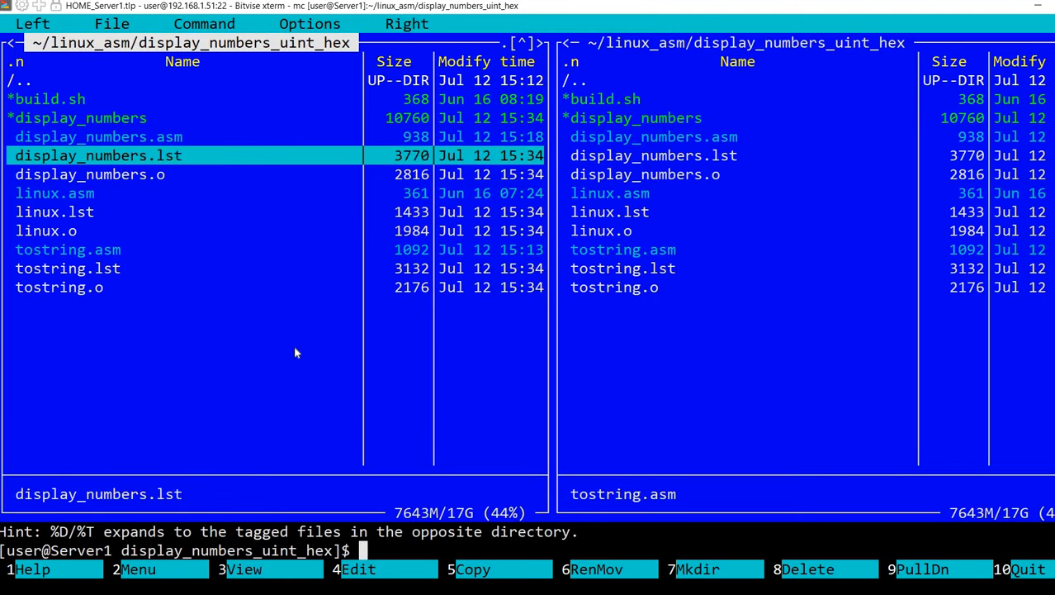
key(F4)
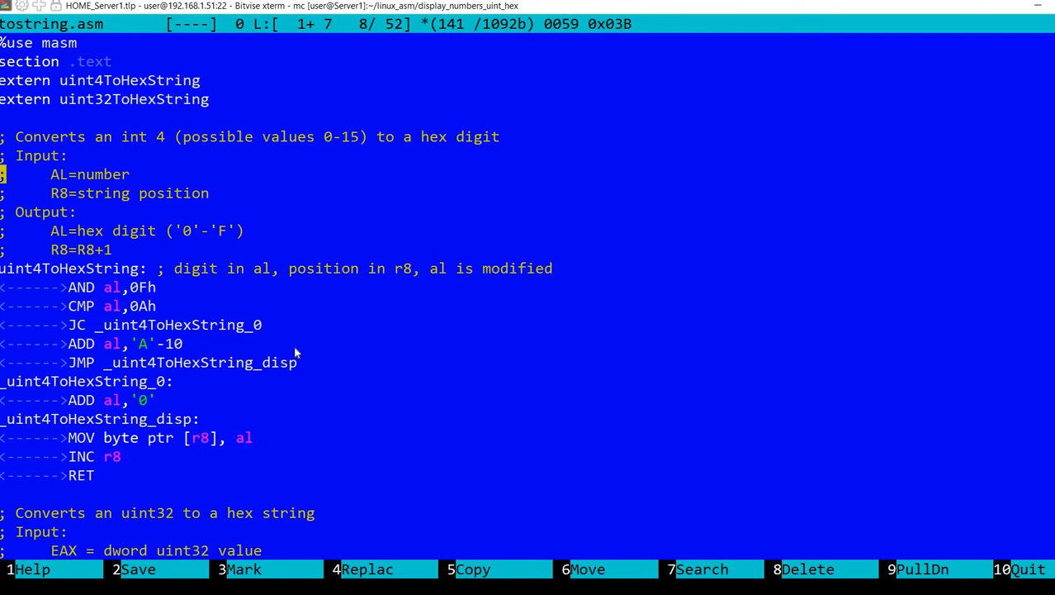
key(Down)
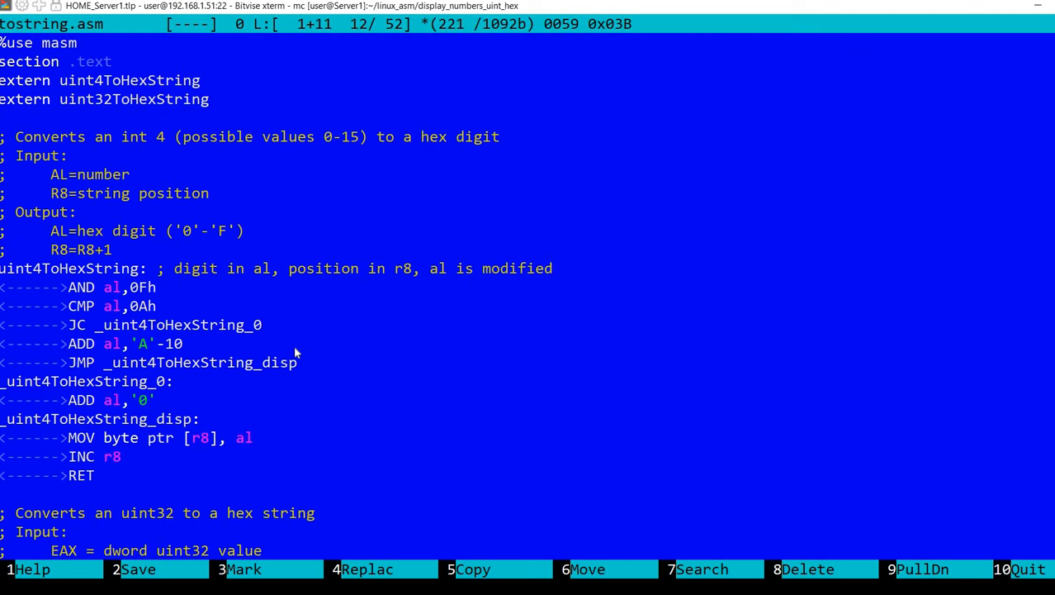
key(Up)
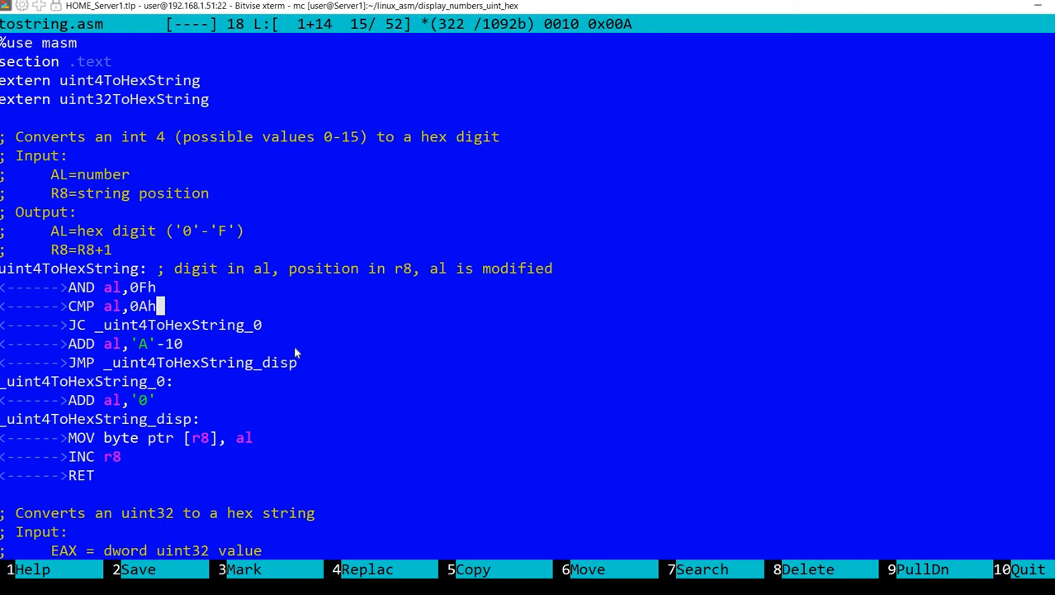
key(Up)
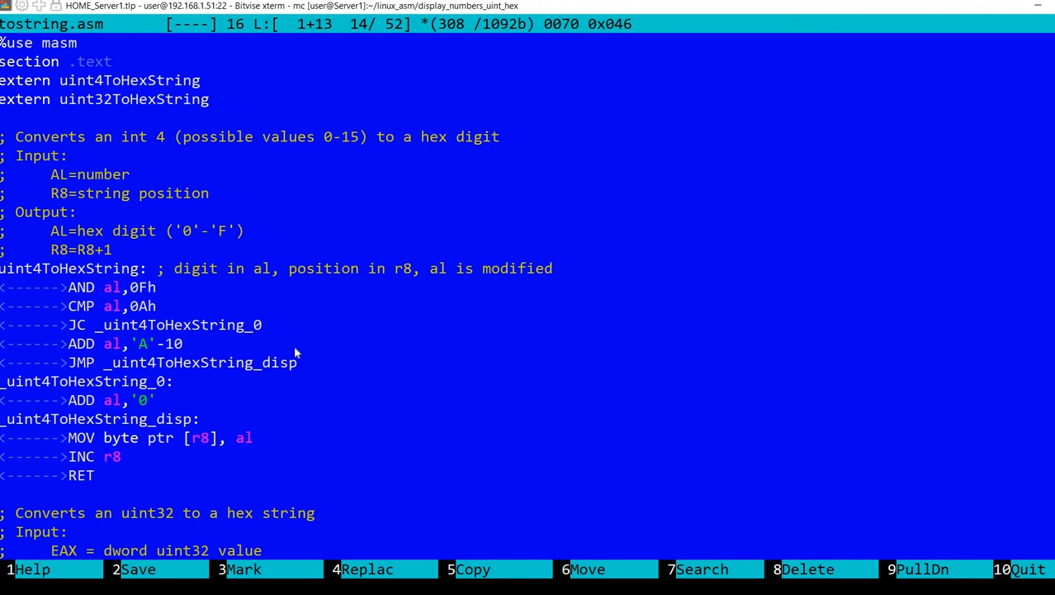
key(Down)
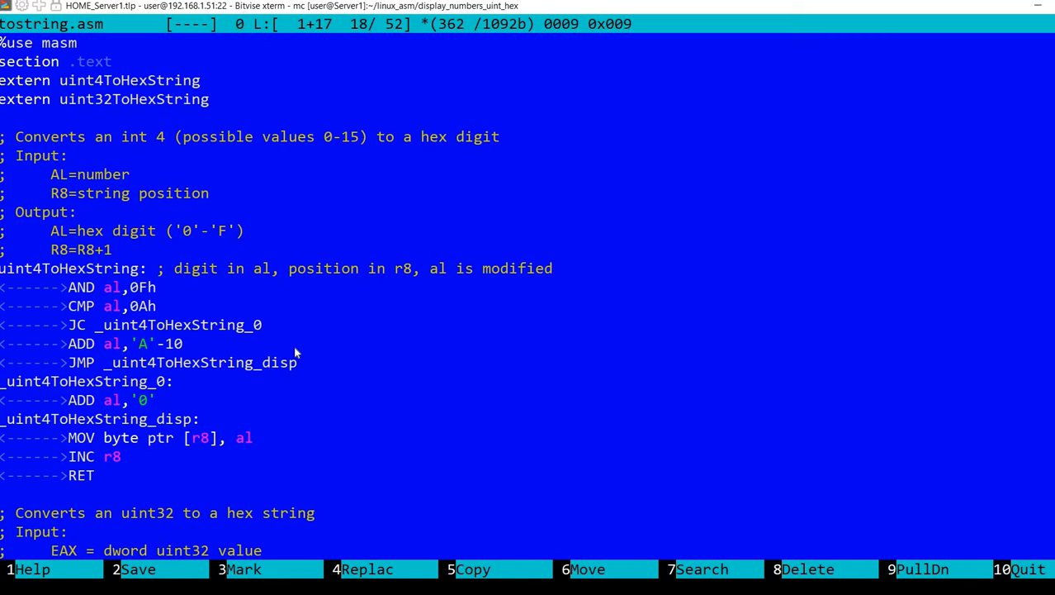
key(Up)
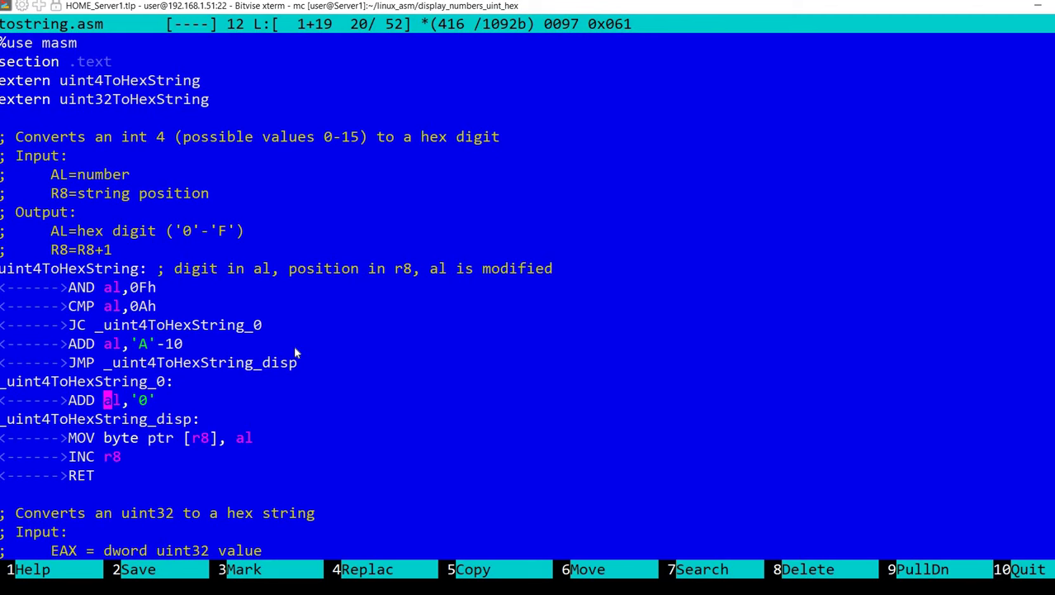
key(Down)
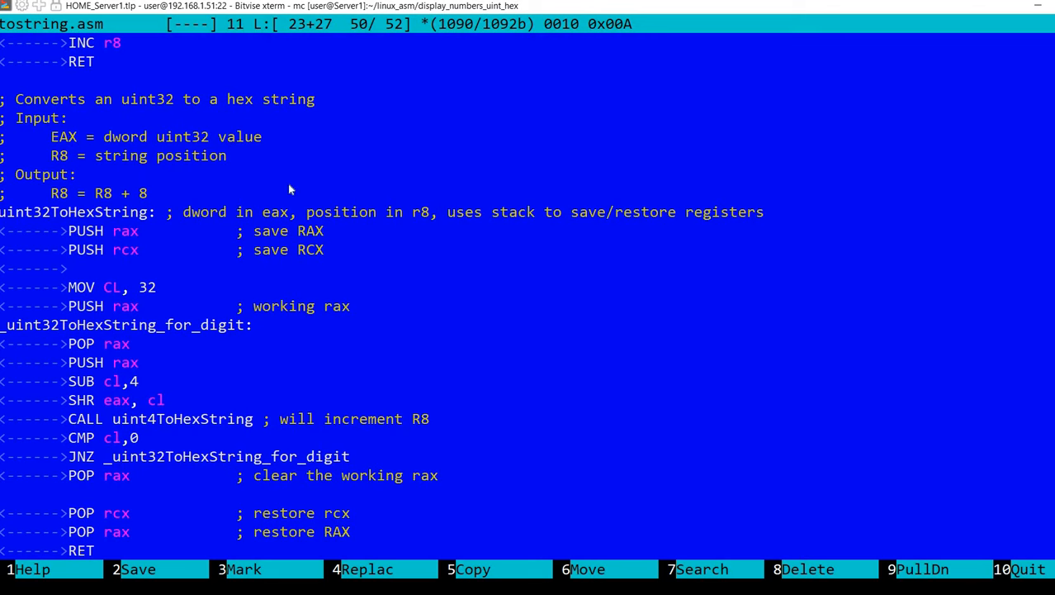
mouse_move(256, 284)
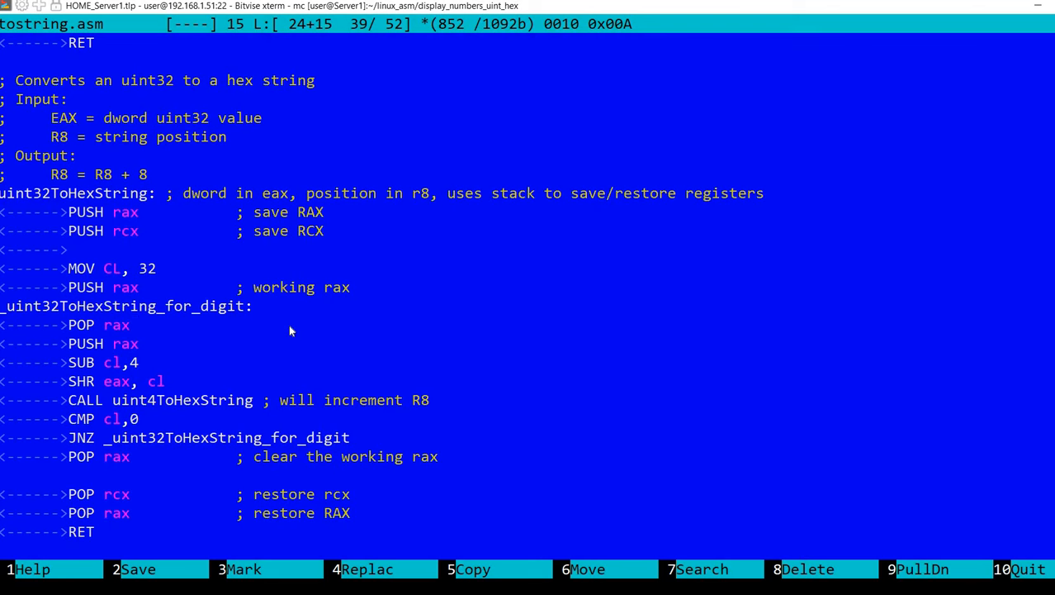
key(Down)
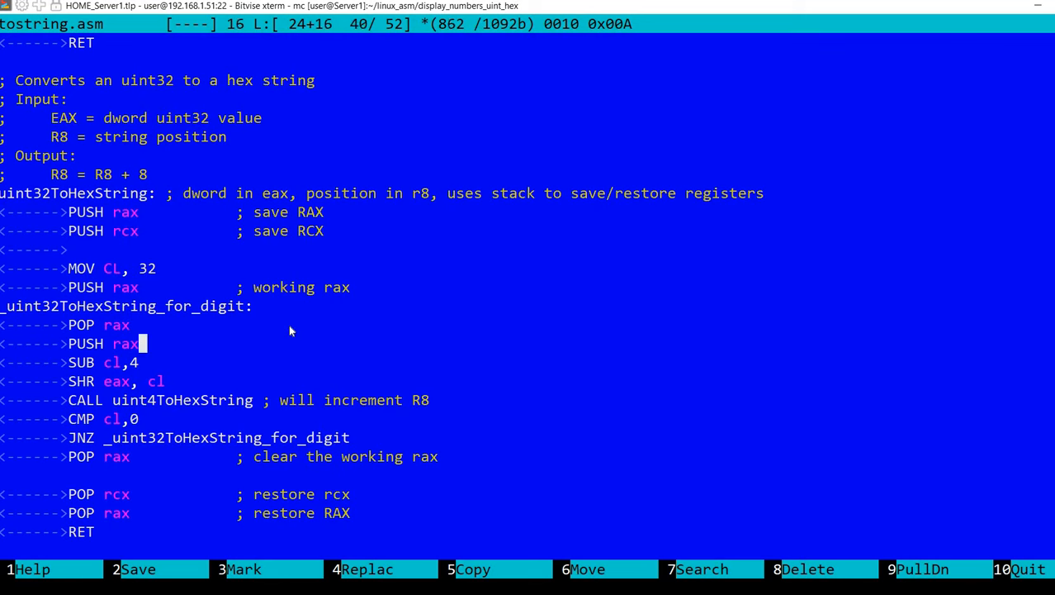
key(Down)
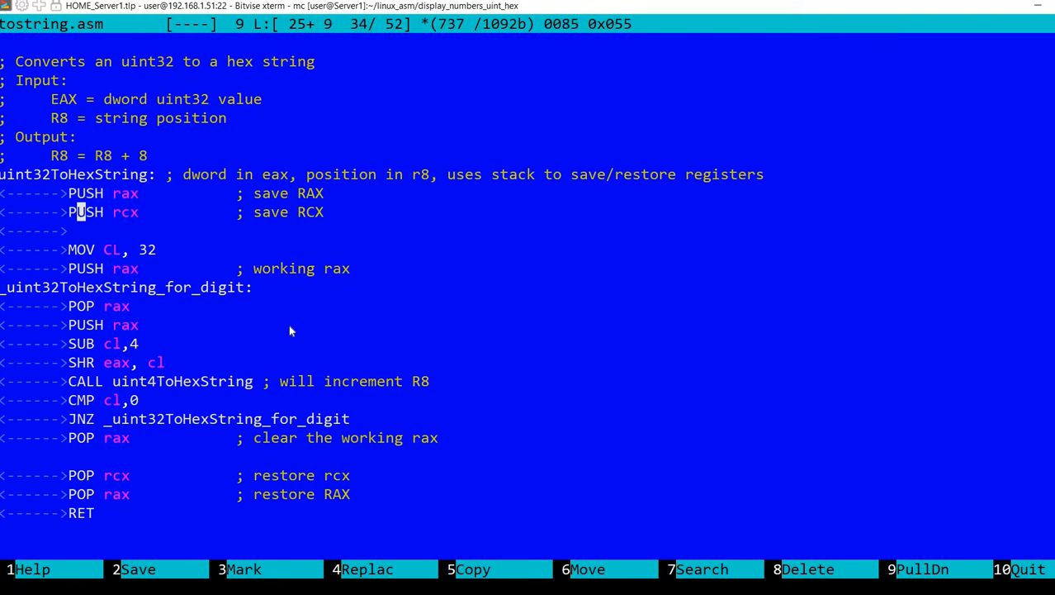
key(Up)
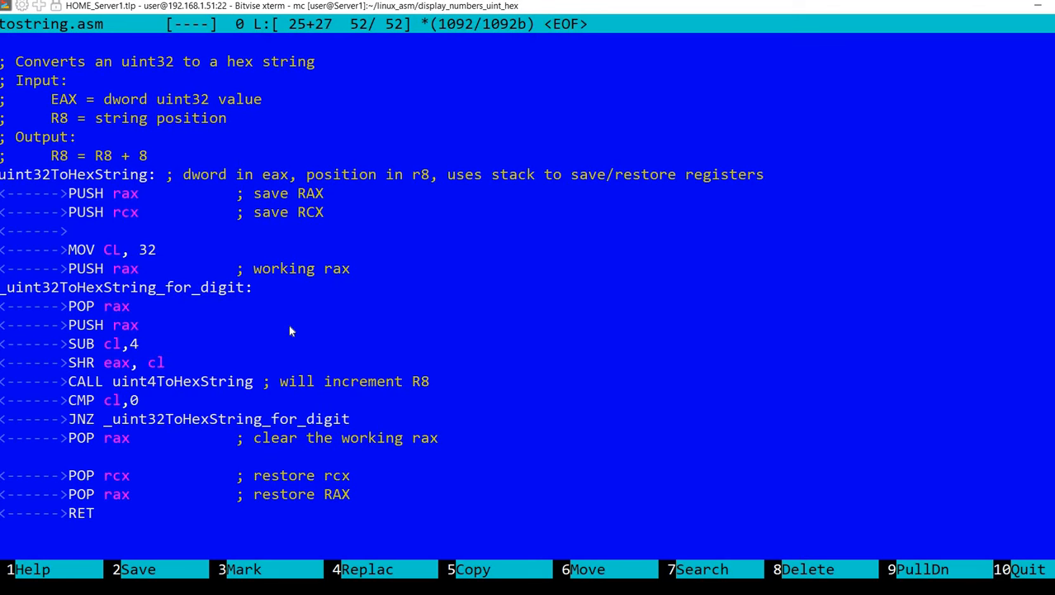
key(F10)
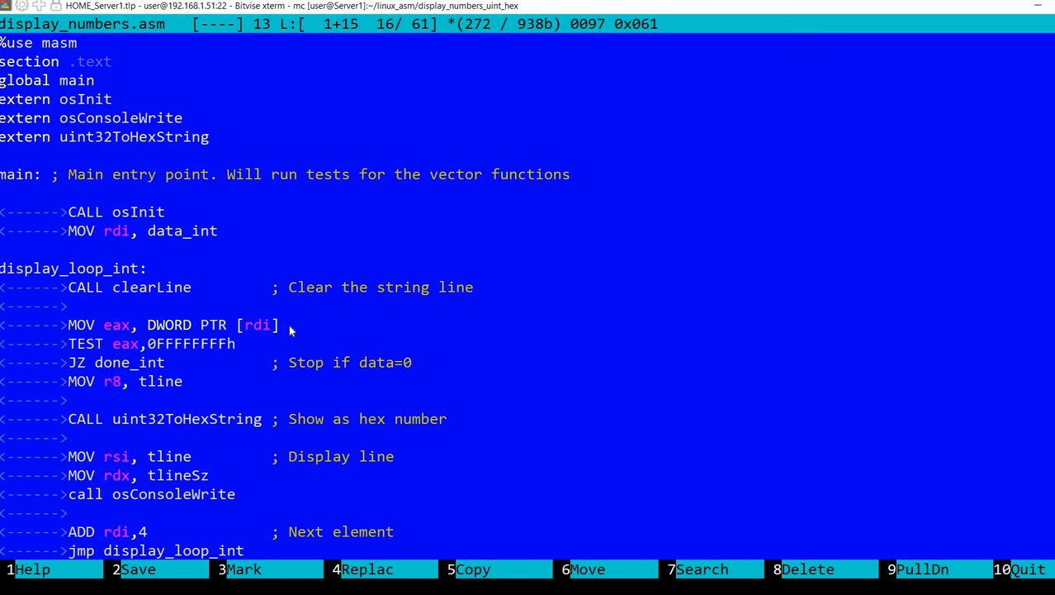
Scroll display_numbers.asm from display_loop_int down to done_int's exit SYSCALL and RET.
click(215, 324)
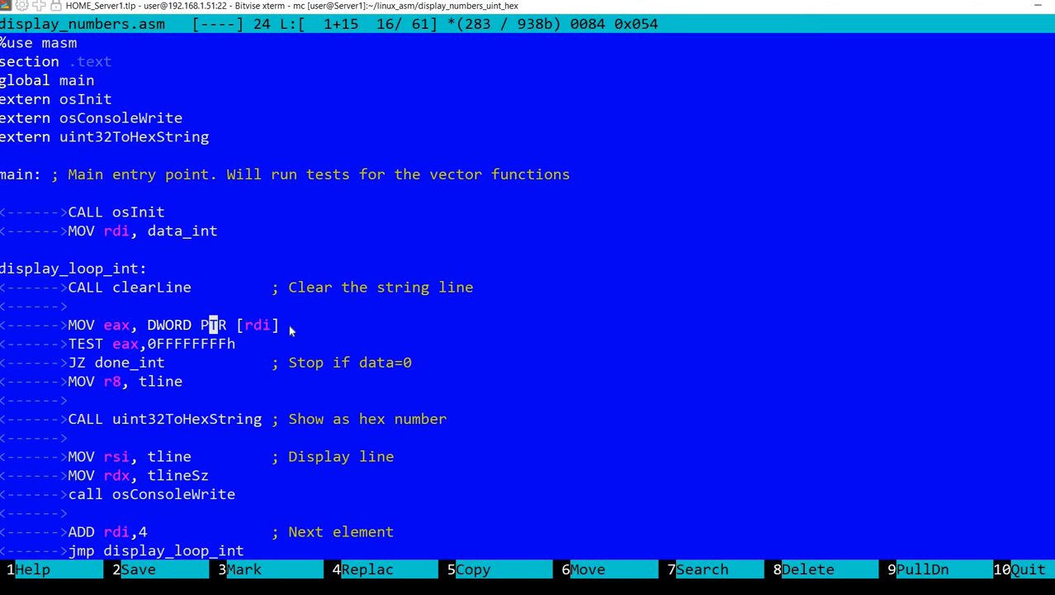
key(Up)
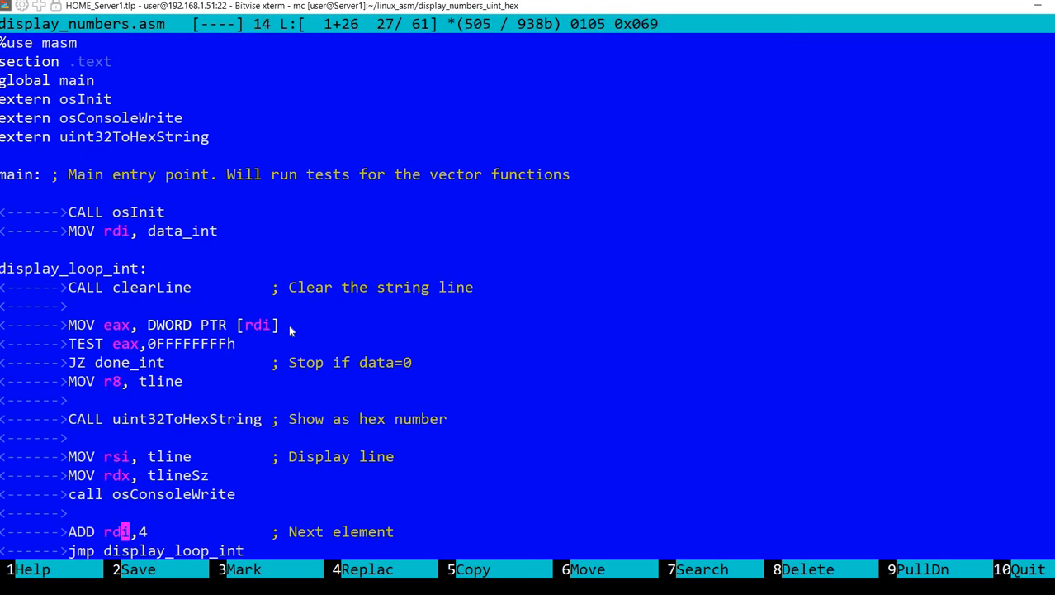
scroll(down, 3)
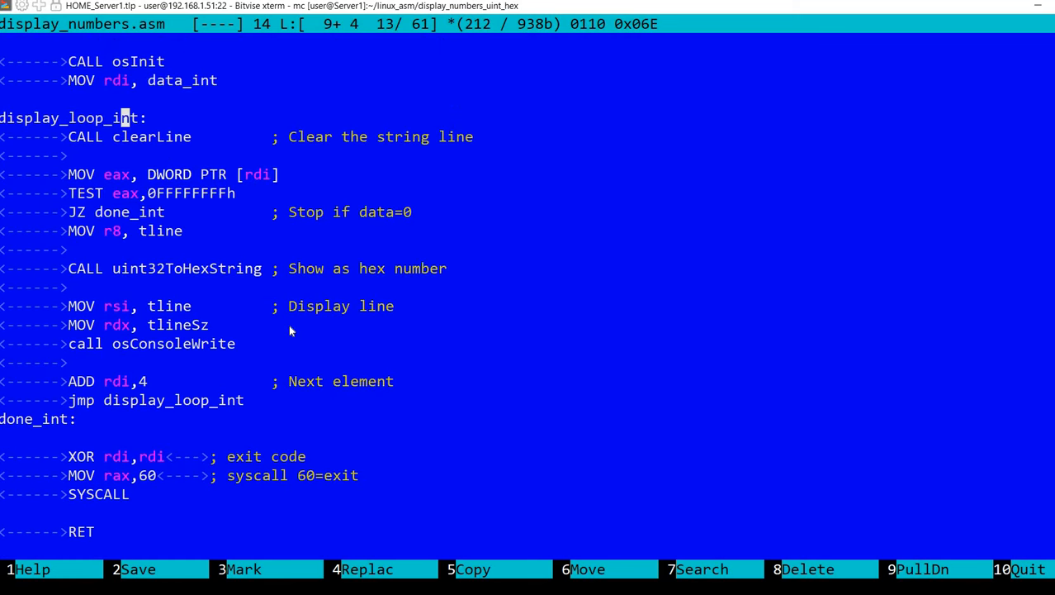
key(Down)
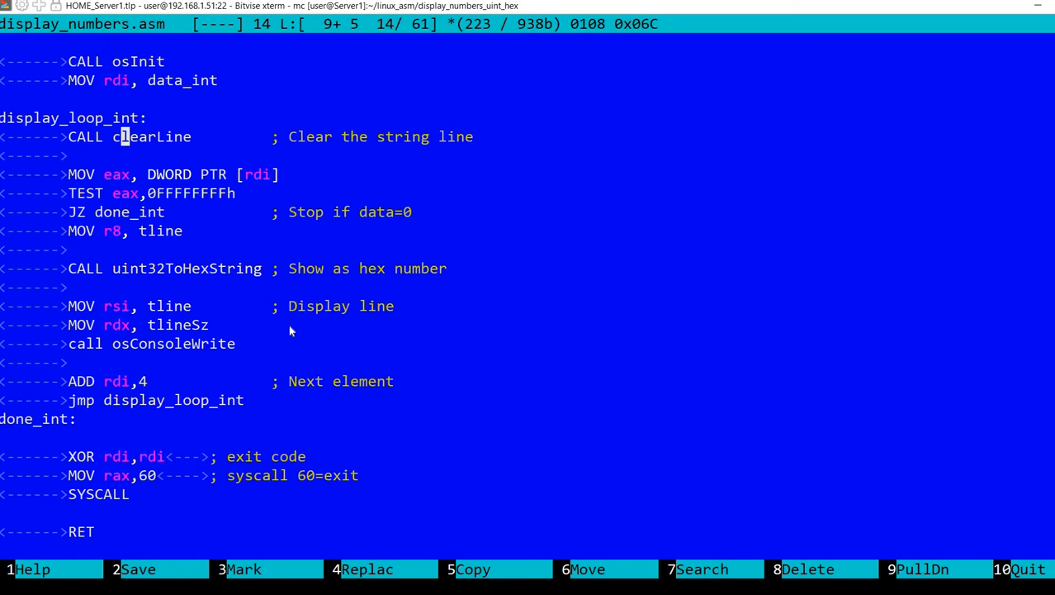